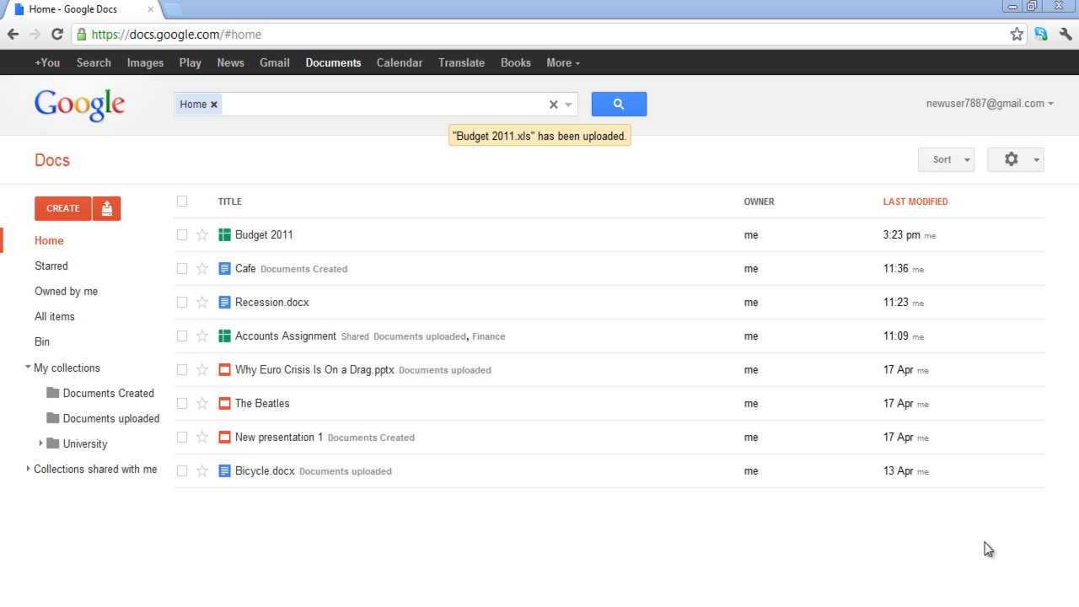
mouse_move(250, 253)
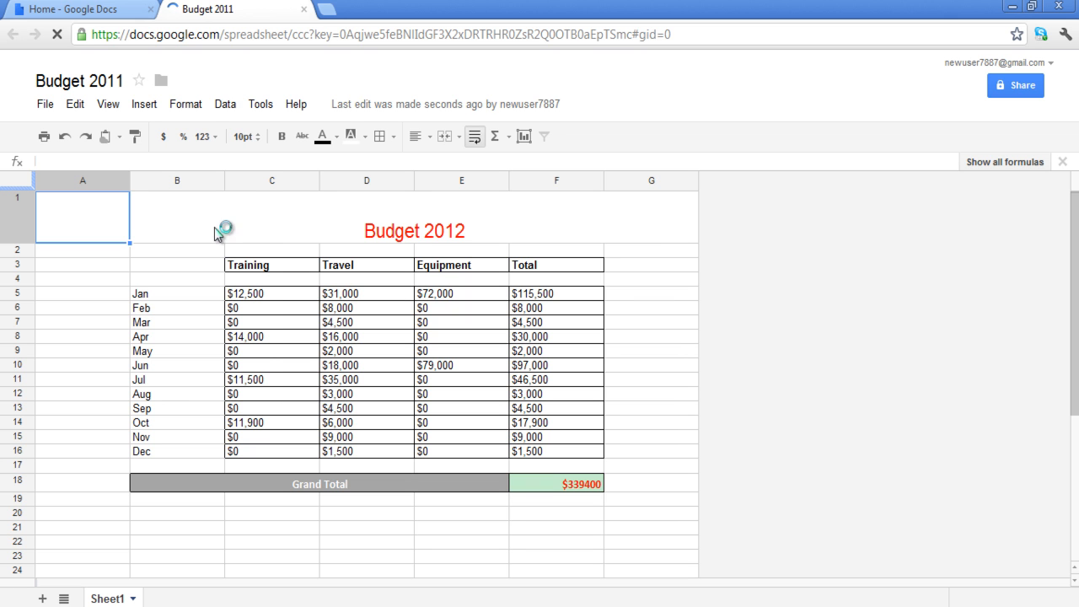
Freeze the top three title and header rows, then select cell A20.
click(101, 104)
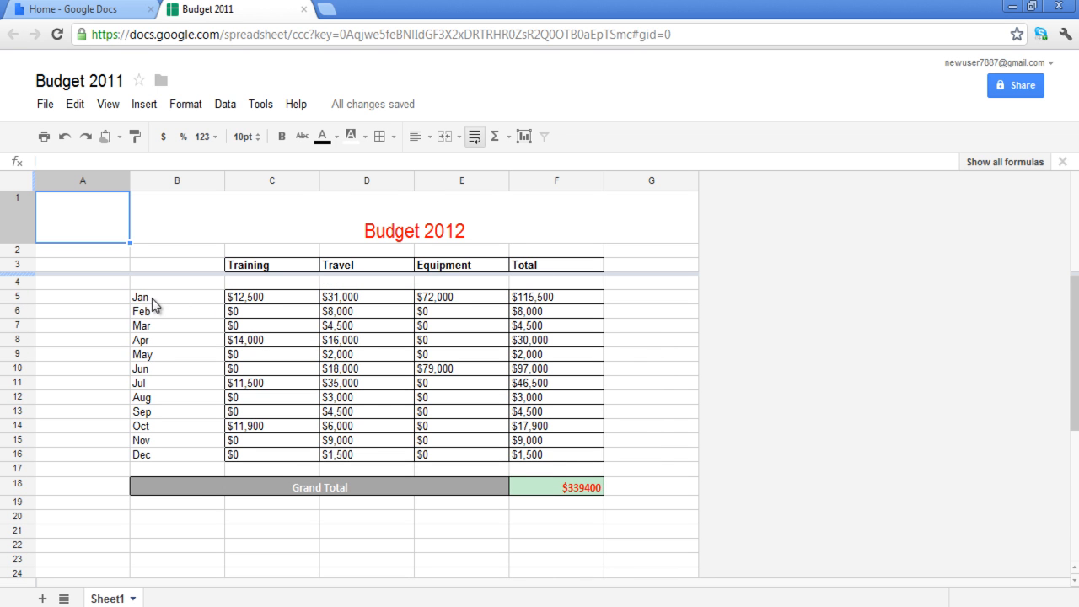
click(168, 297)
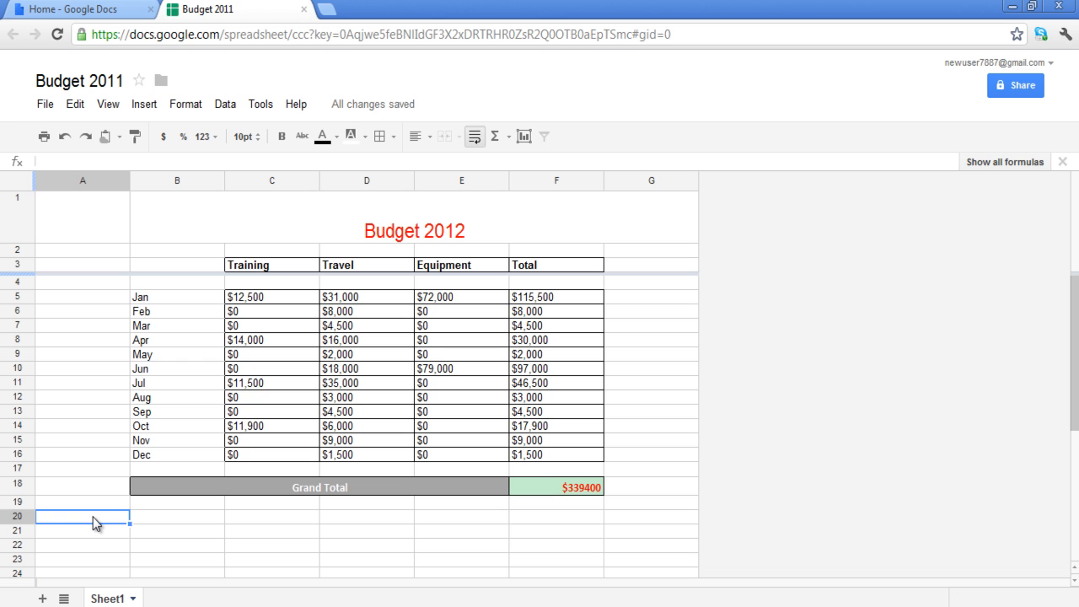
Label A20 'Average' and insert an AVERAGE formula in B20.
text(Average)
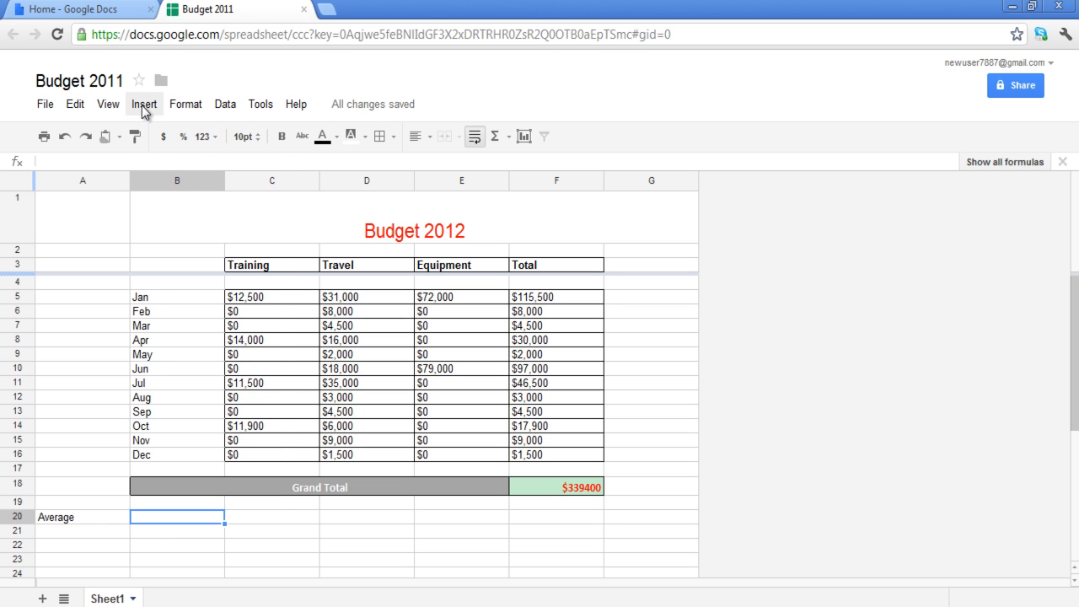
click(143, 104)
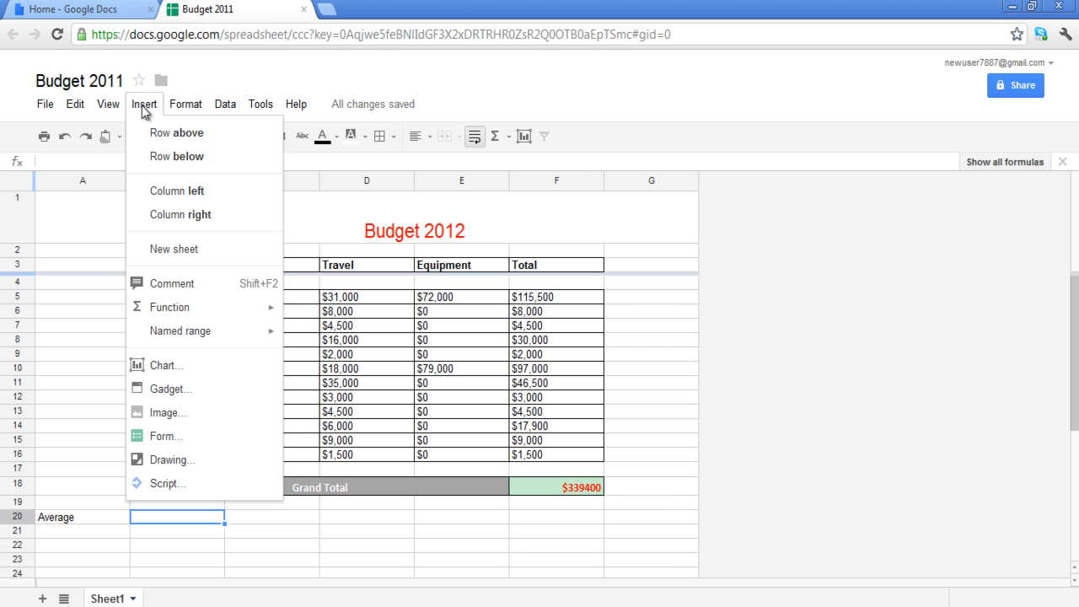
mouse_move(168, 307)
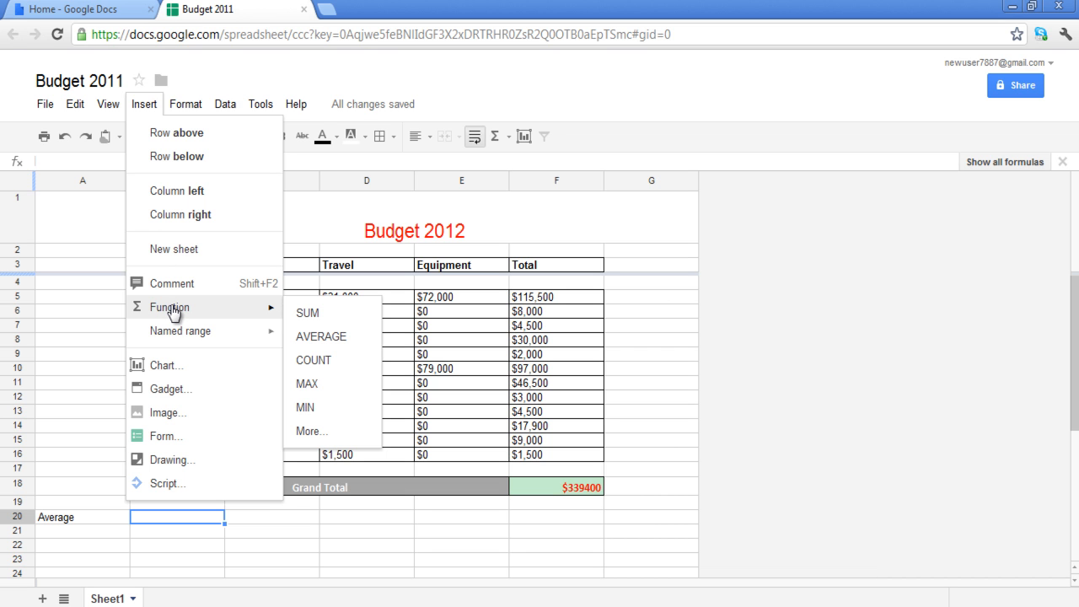
mouse_move(321, 337)
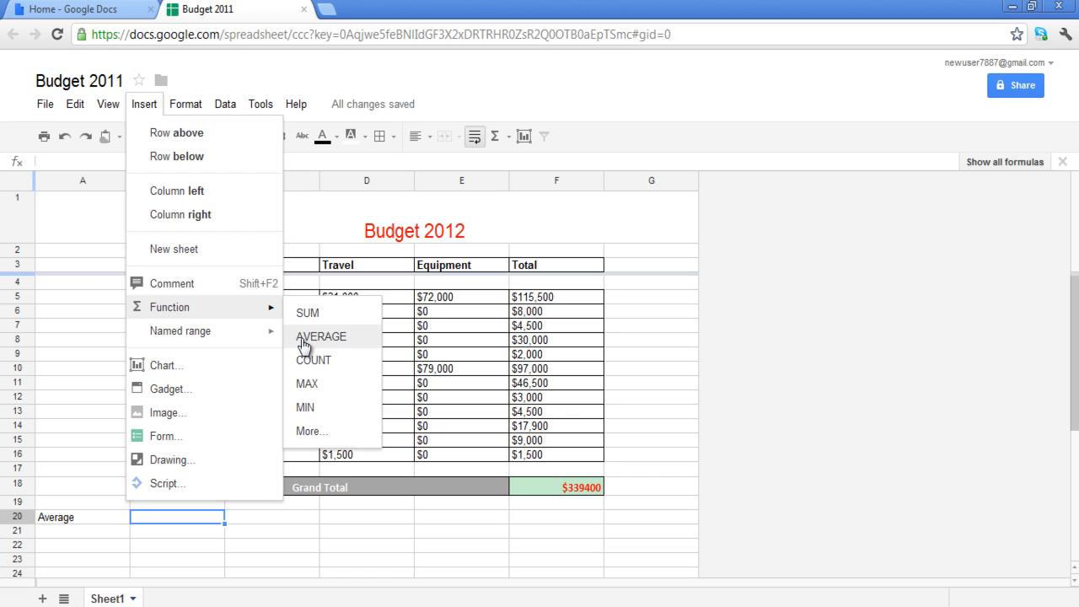
click(320, 337)
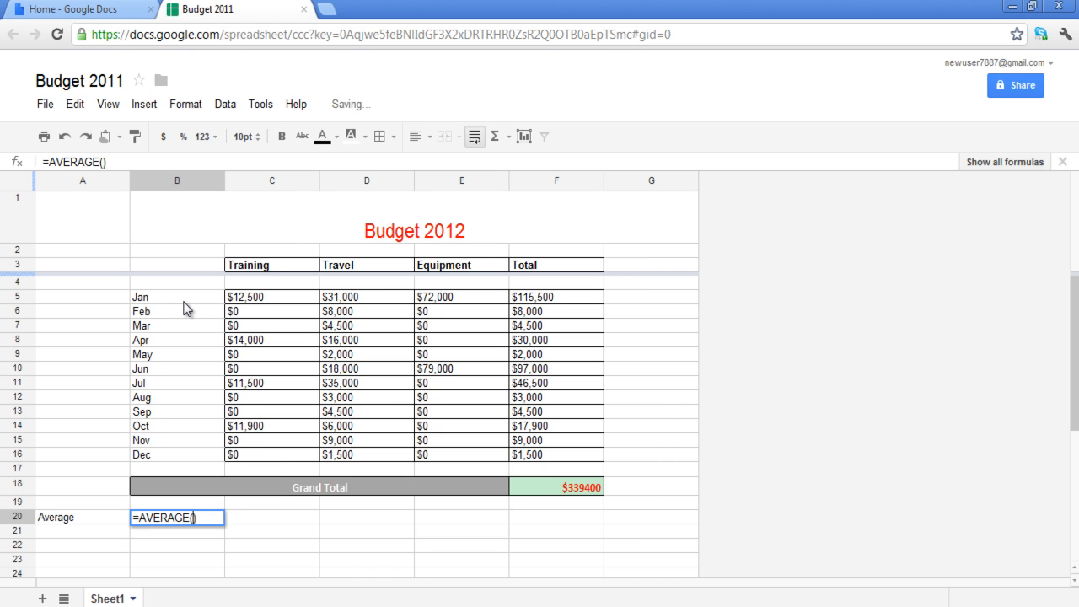
mouse_move(219, 304)
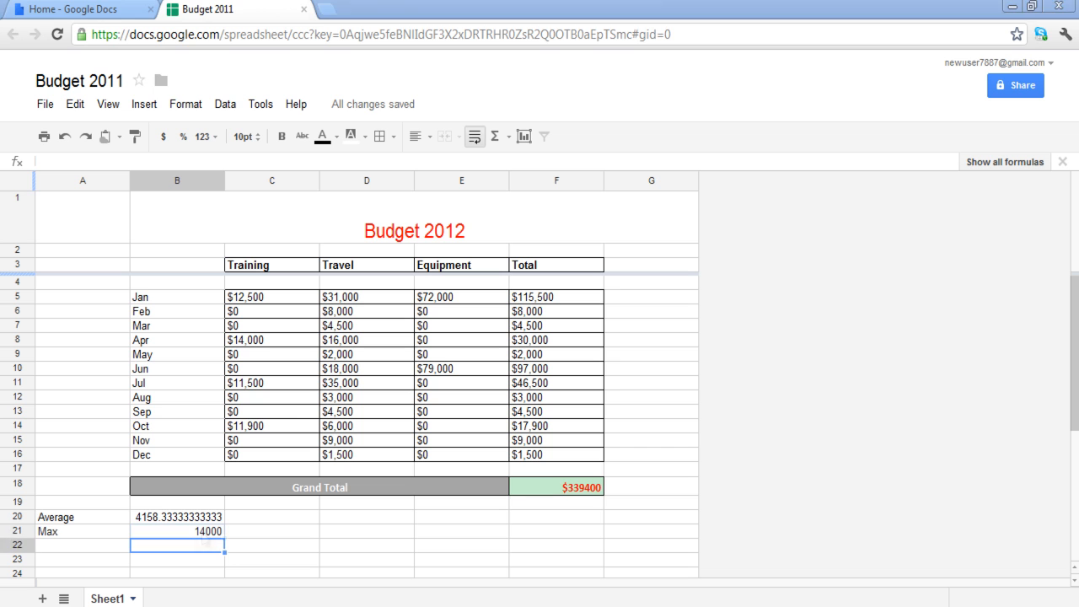
mouse_move(293, 386)
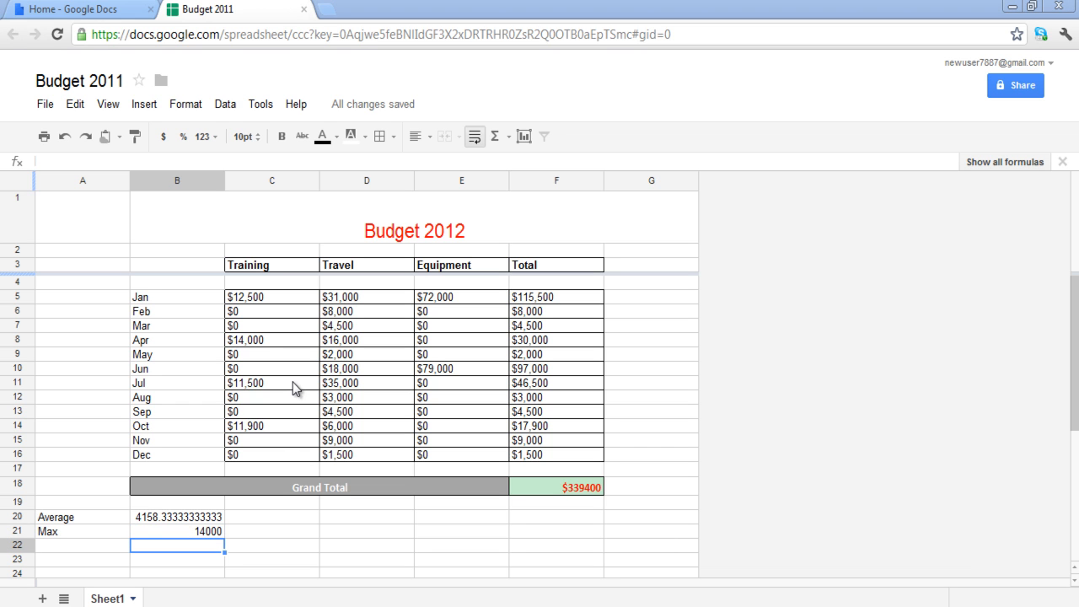
mouse_move(268, 297)
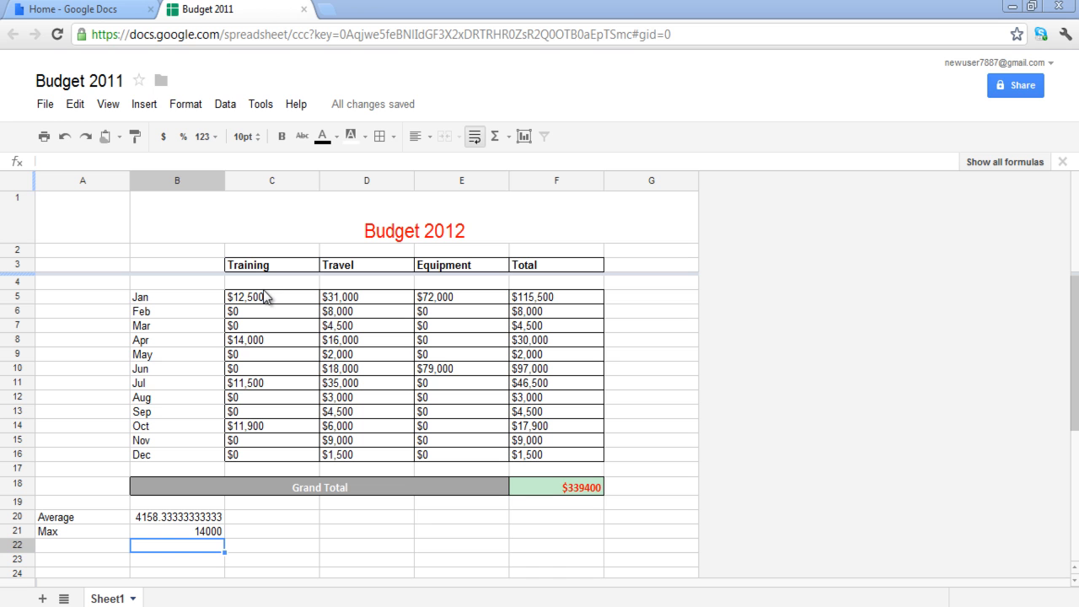
Insert a line chart from the Training and Travel figures in C5:D16.
click(256, 296)
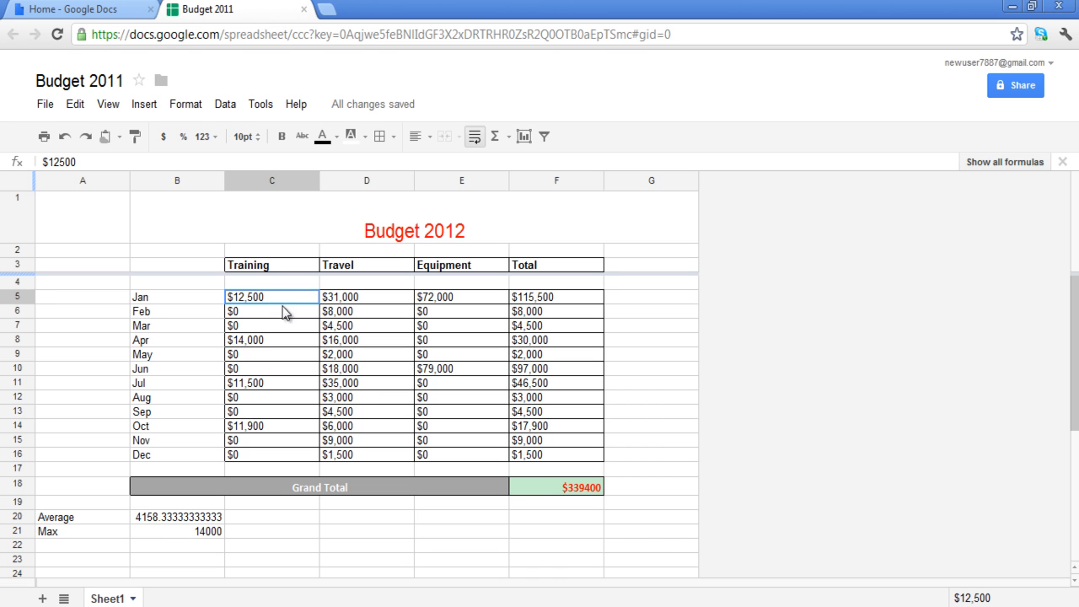
drag(269, 297, 366, 425)
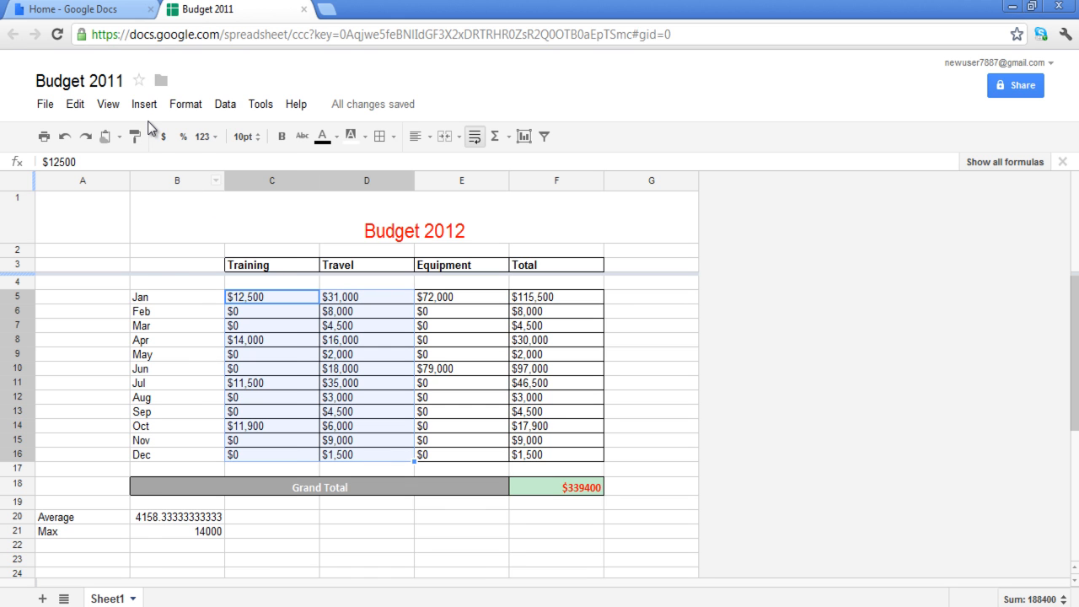
click(145, 105)
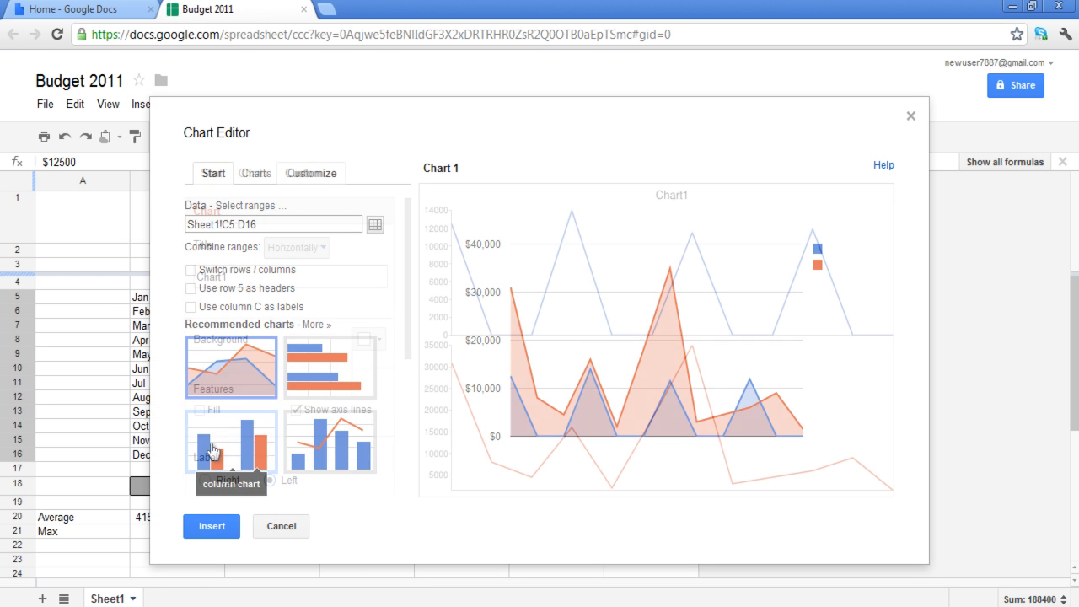
click(310, 172)
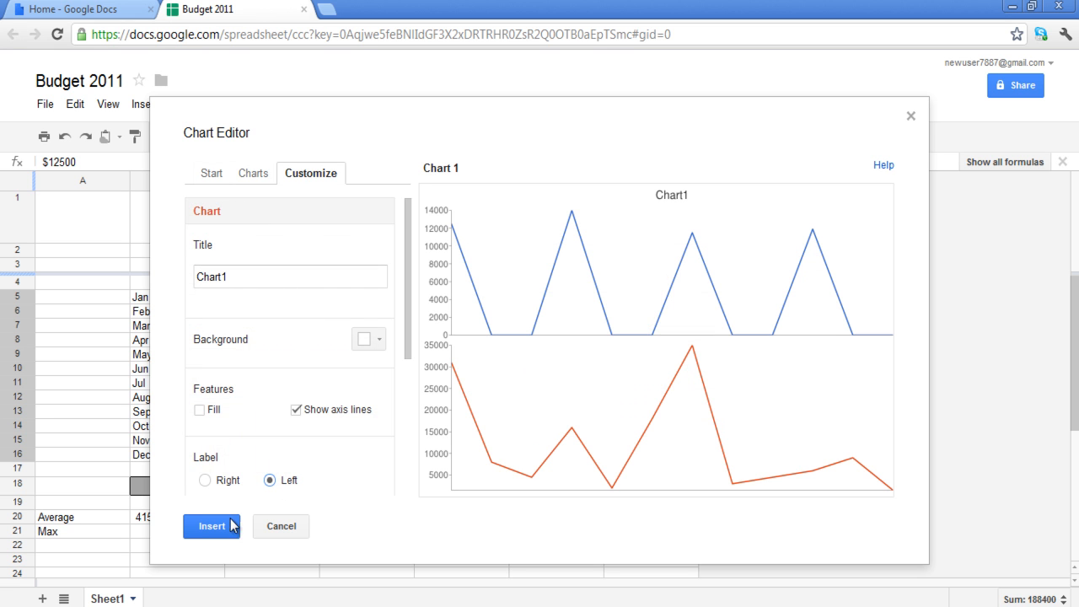